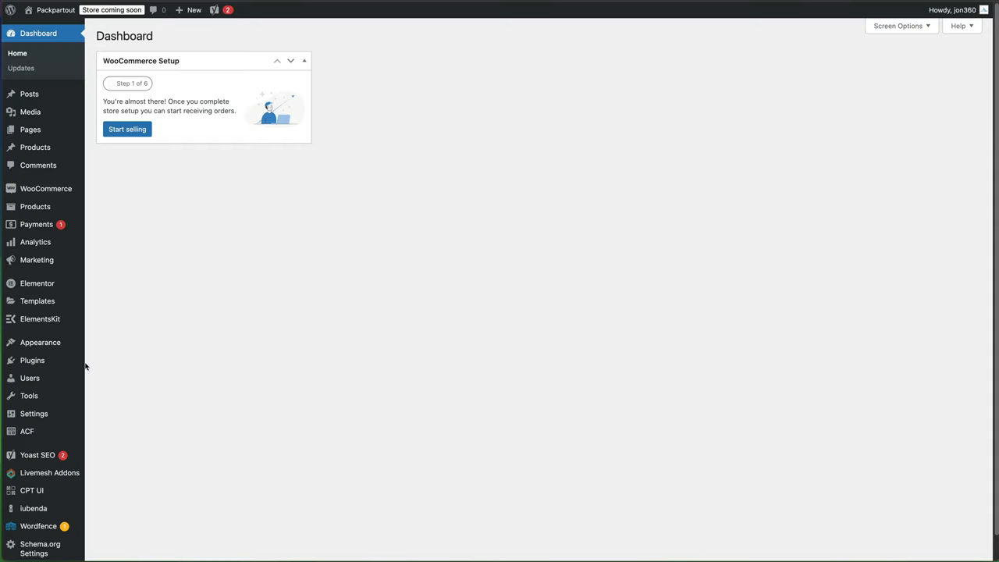
pyautogui.moveTo(31, 358)
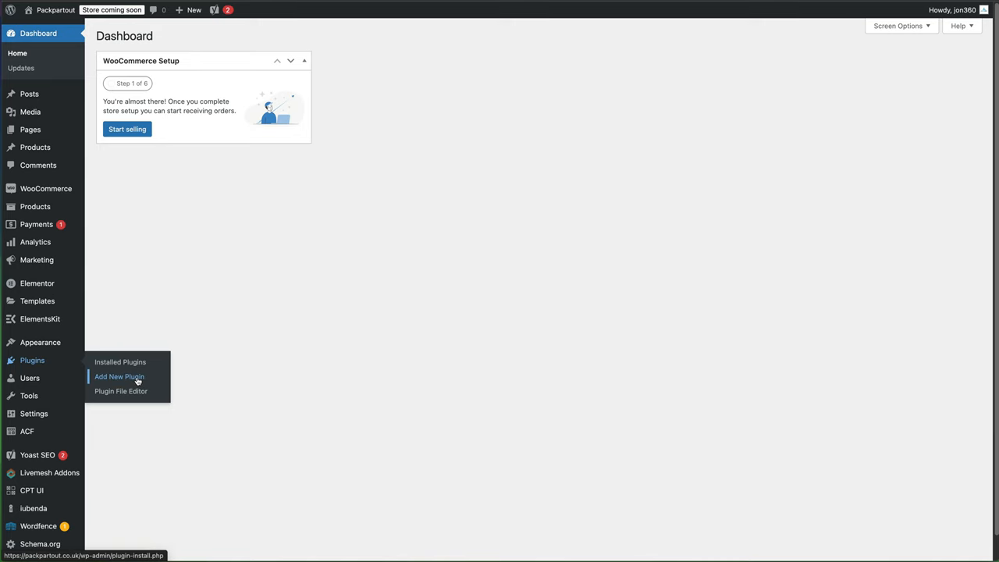
# Search the Add New Plugin directory for 'tablepress'
pyautogui.click(118, 376)
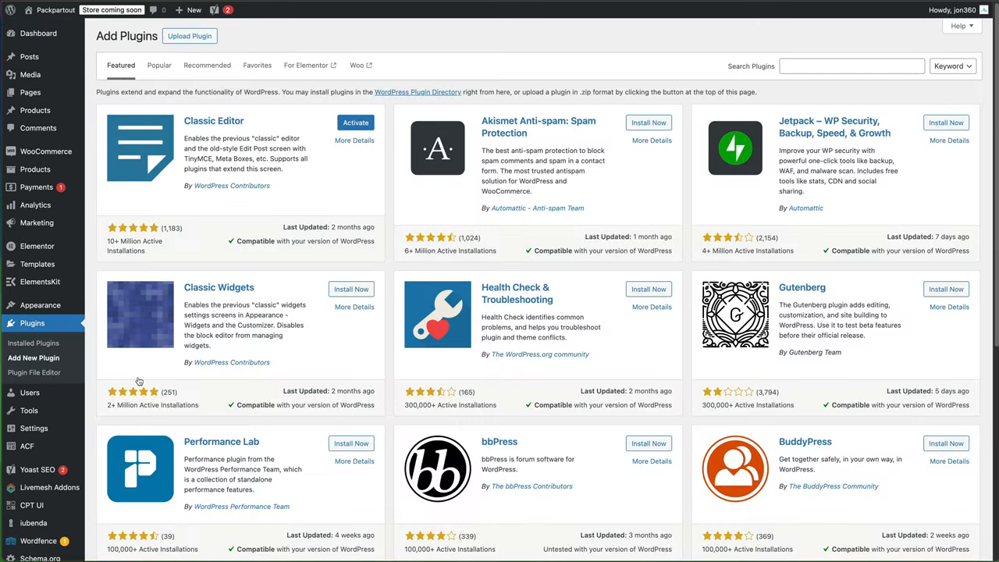
pyautogui.click(852, 66)
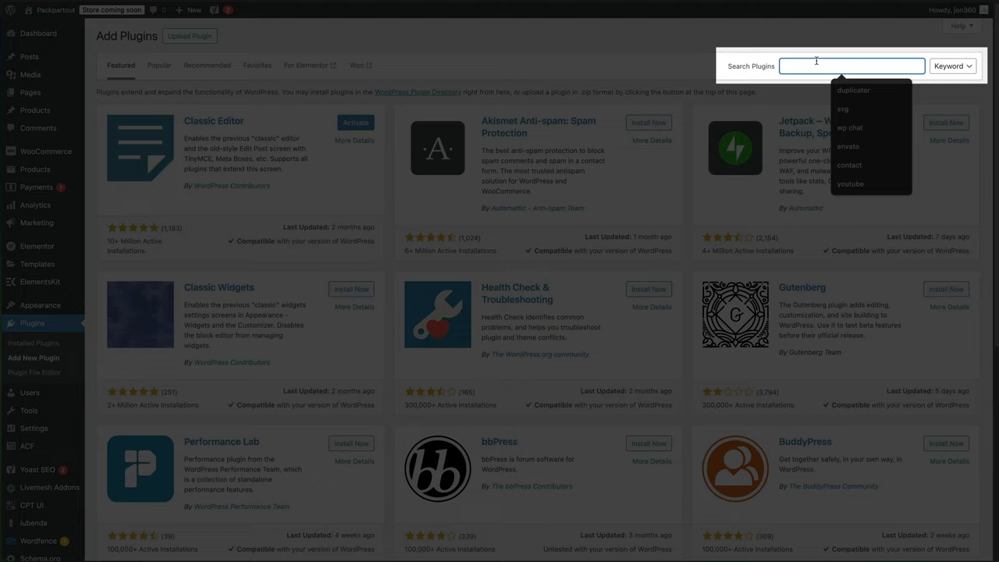
pyautogui.write('tablepress')
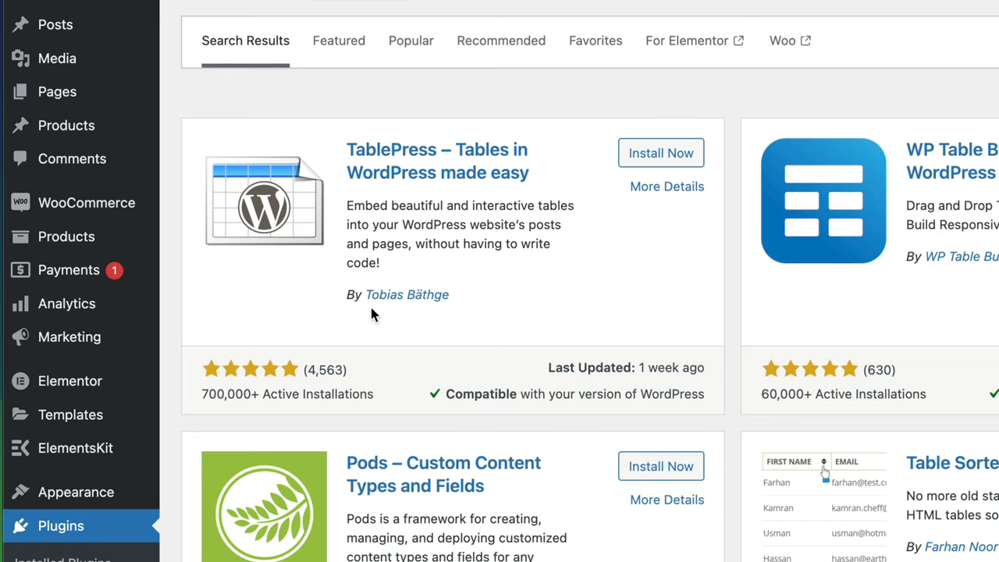
pyautogui.moveTo(437, 311)
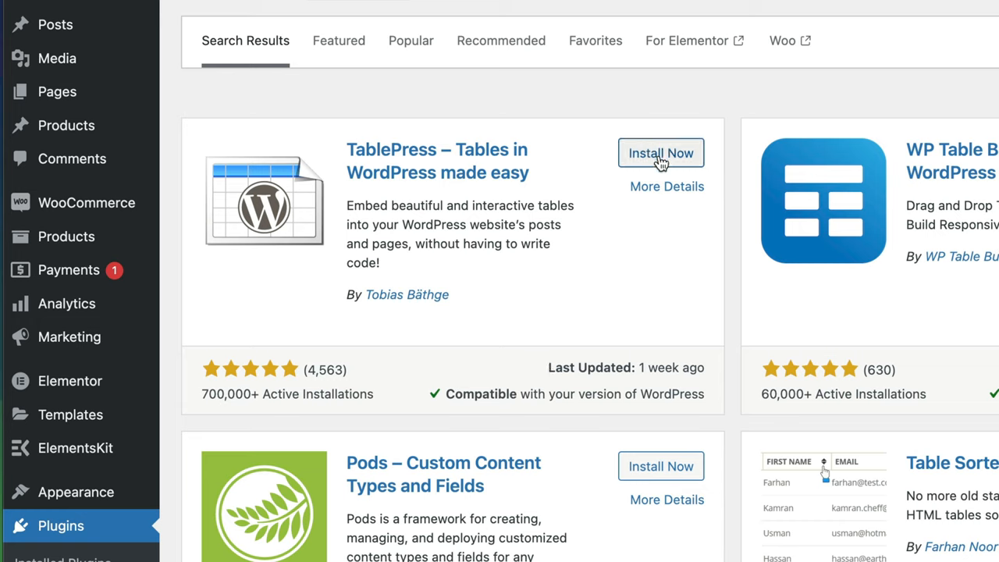
# Install and activate TablePress, skipping the update e-mail opt-in
pyautogui.click(660, 153)
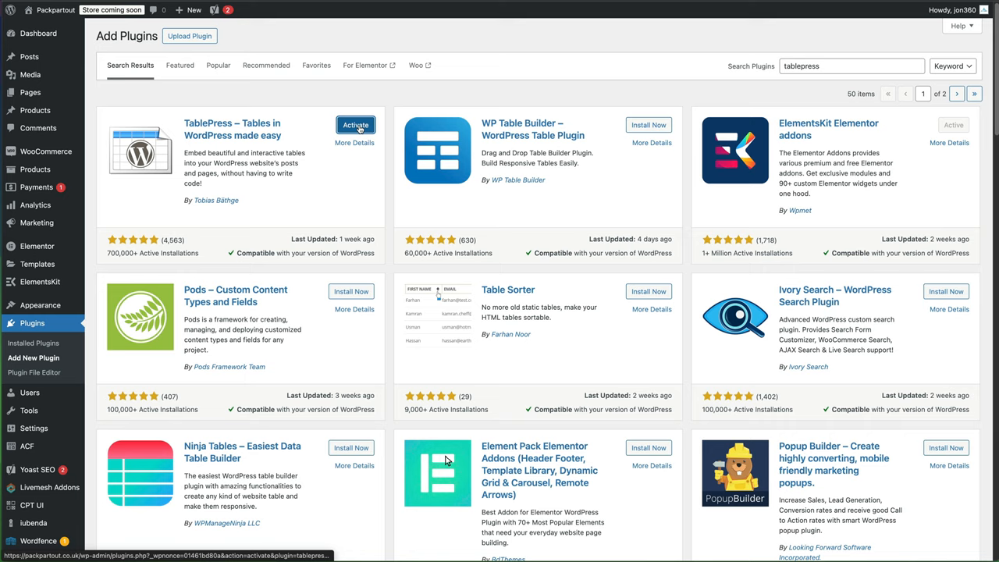
pyautogui.click(356, 124)
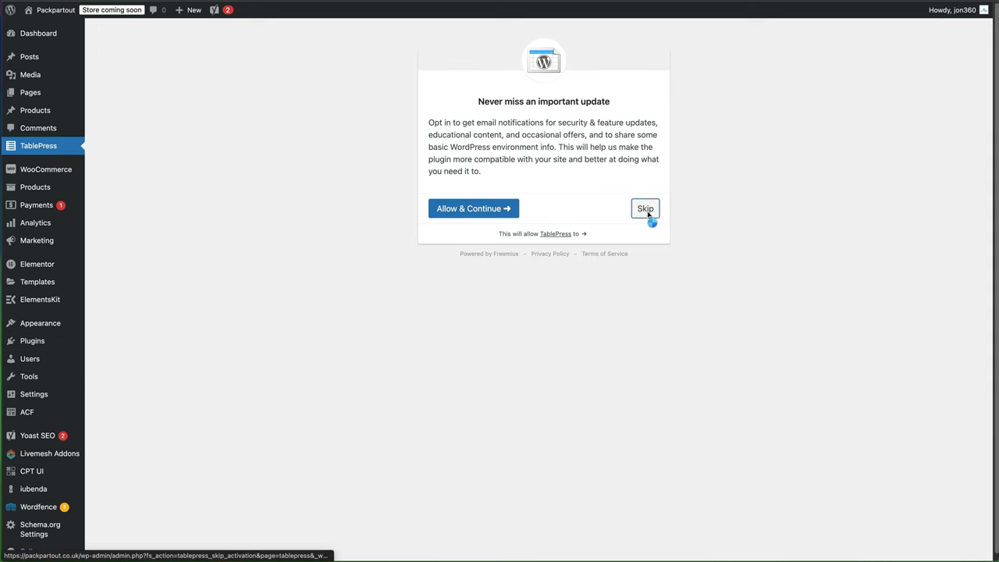
pyautogui.click(645, 209)
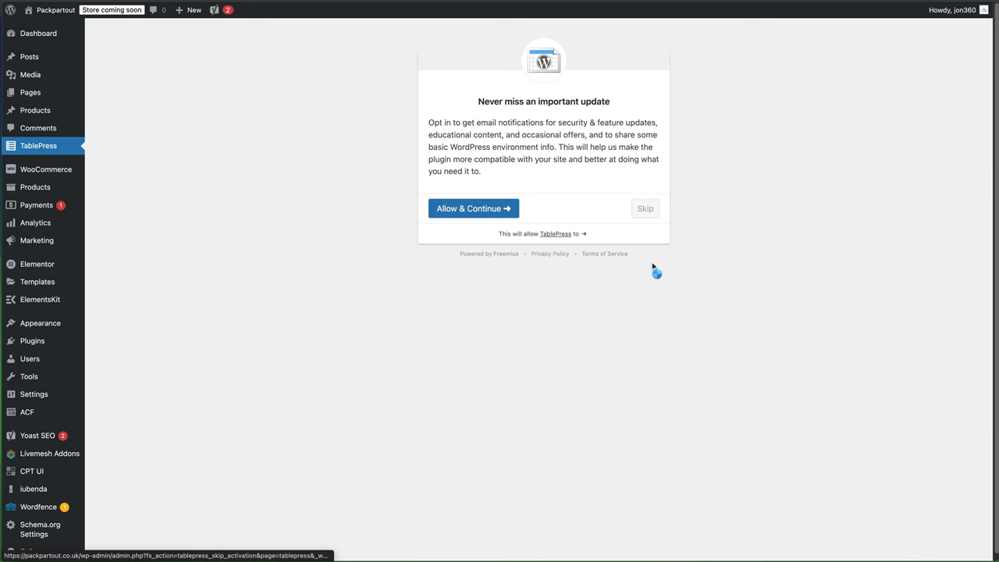
pyautogui.click(644, 209)
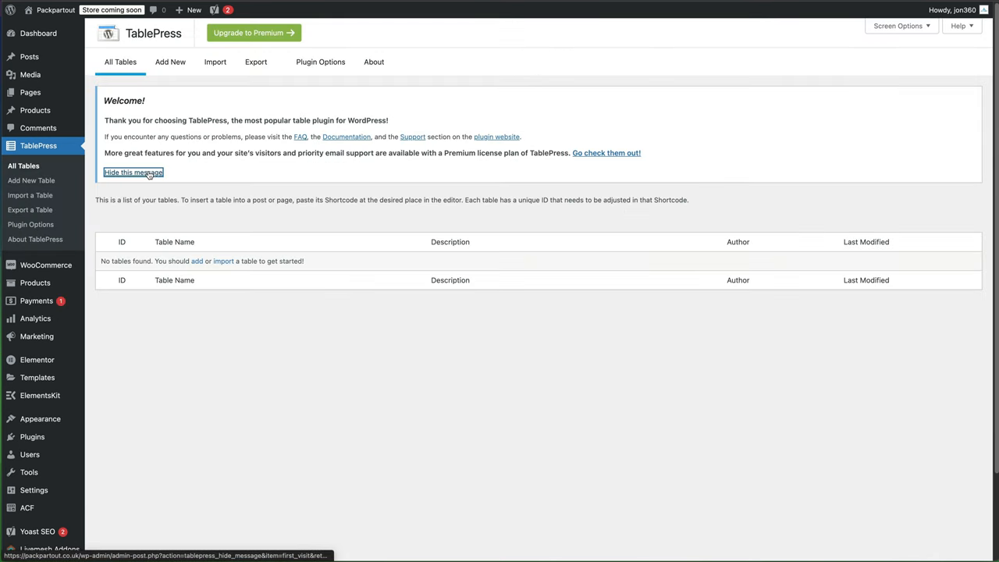
# Dismiss the welcome message and start a new table named 'Homepage table'
pyautogui.click(133, 172)
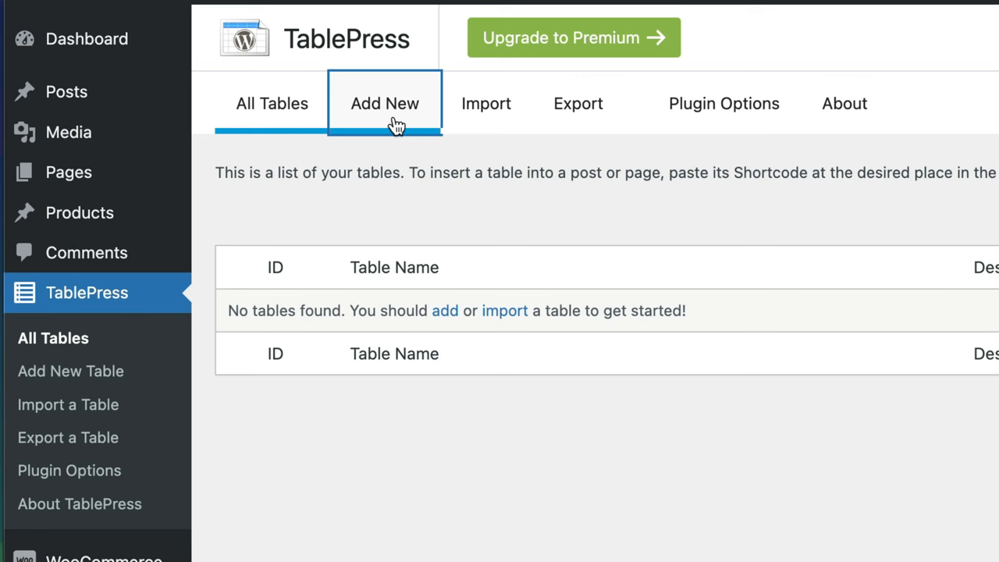
pyautogui.click(384, 103)
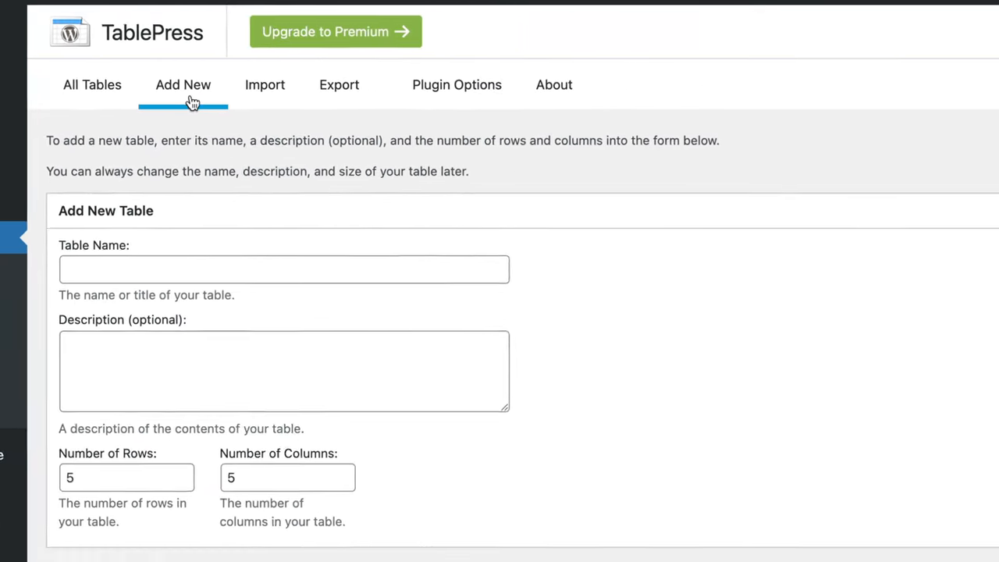
pyautogui.write('H')
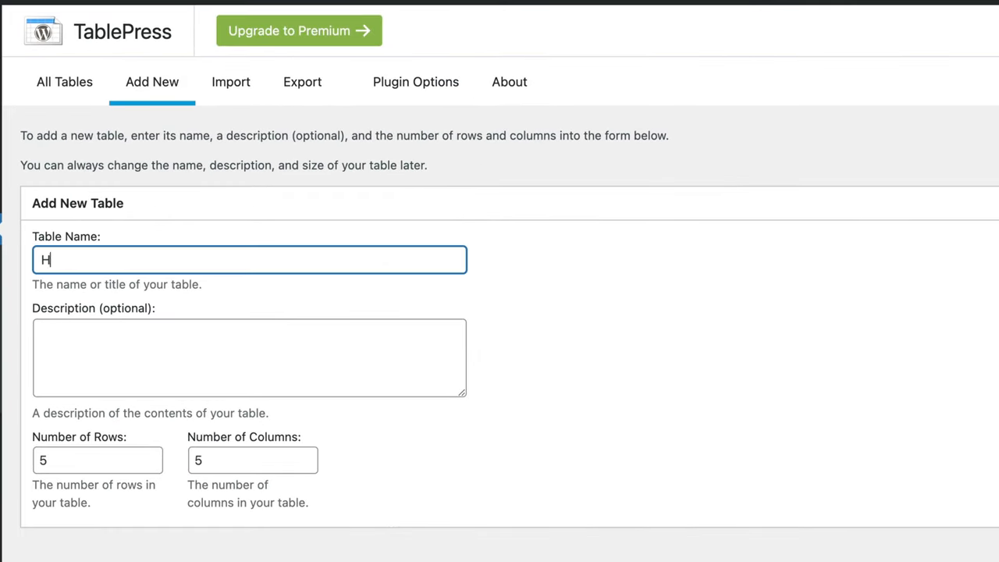
pyautogui.write('omepage table')
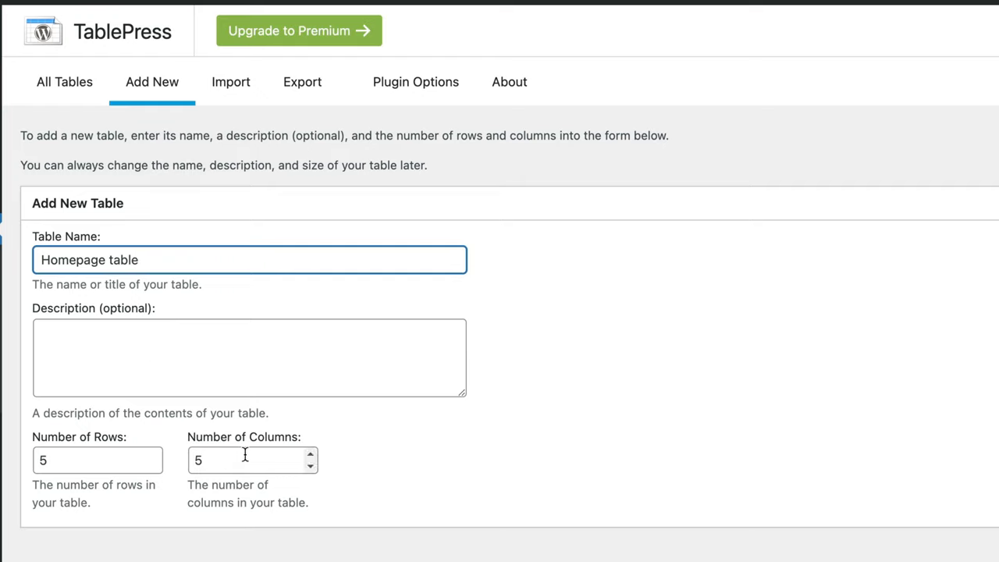
pyautogui.moveTo(309, 467)
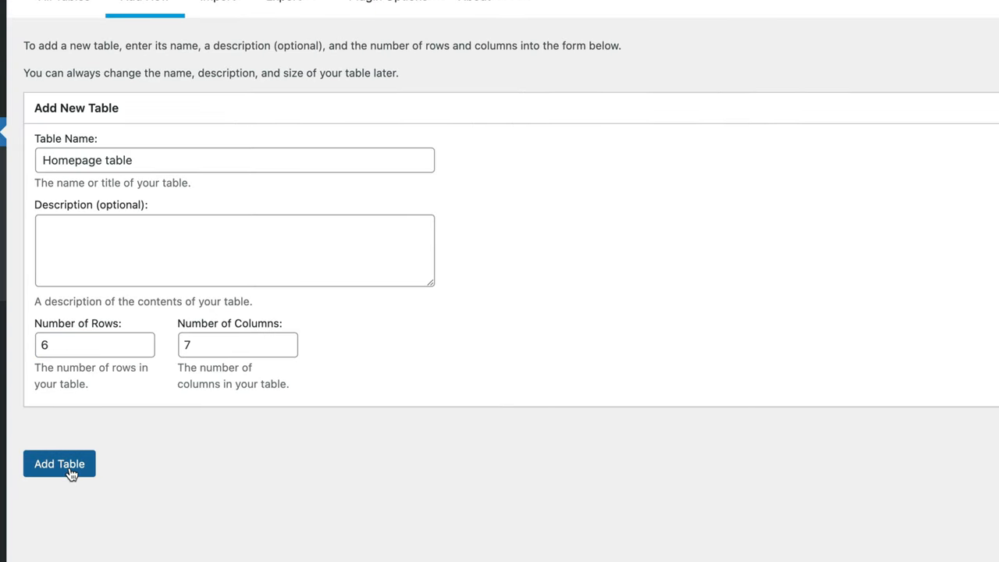
# Create the Homepage table and add one more row for the bottle data
pyautogui.click(59, 463)
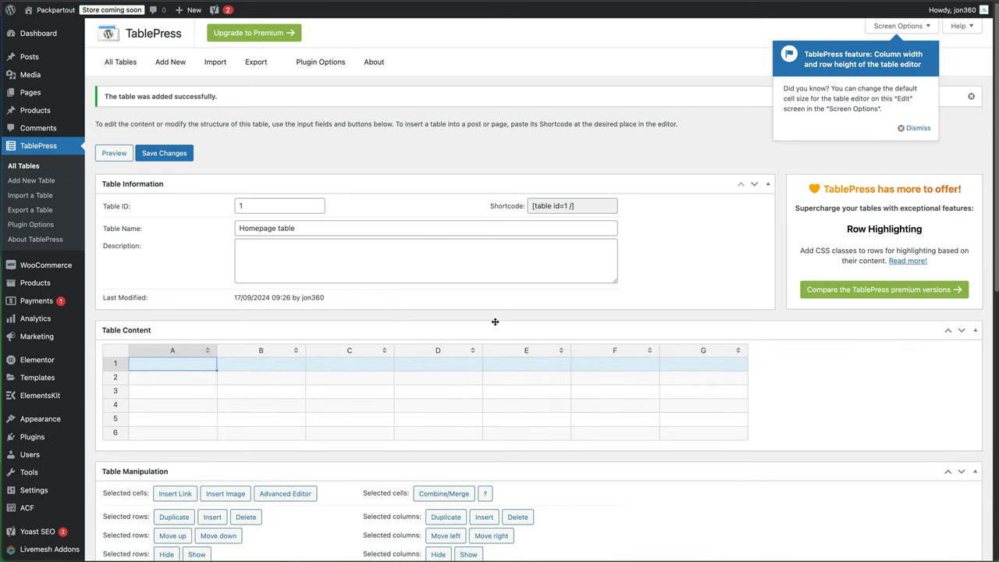
pyautogui.moveTo(221, 373)
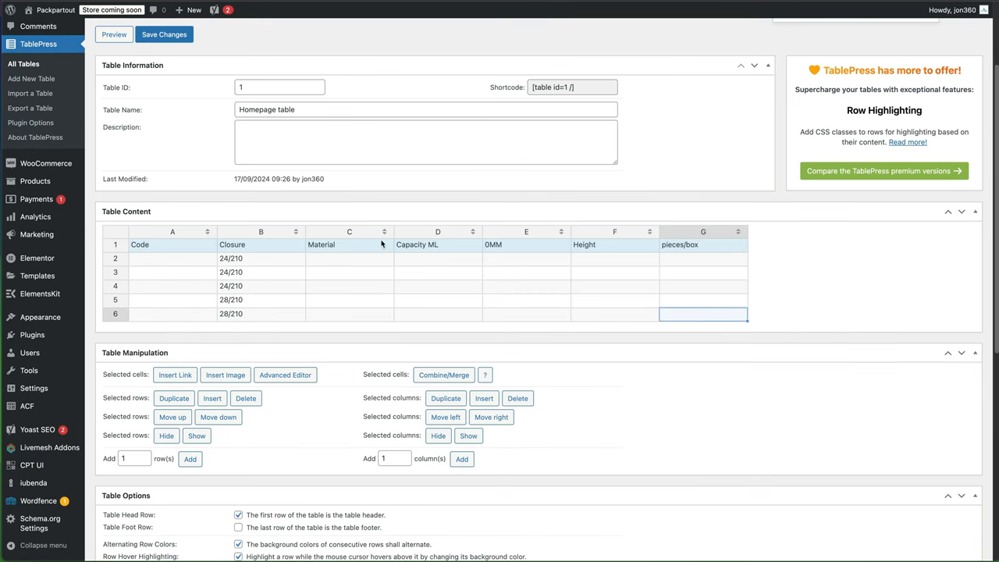
pyautogui.moveTo(163, 459)
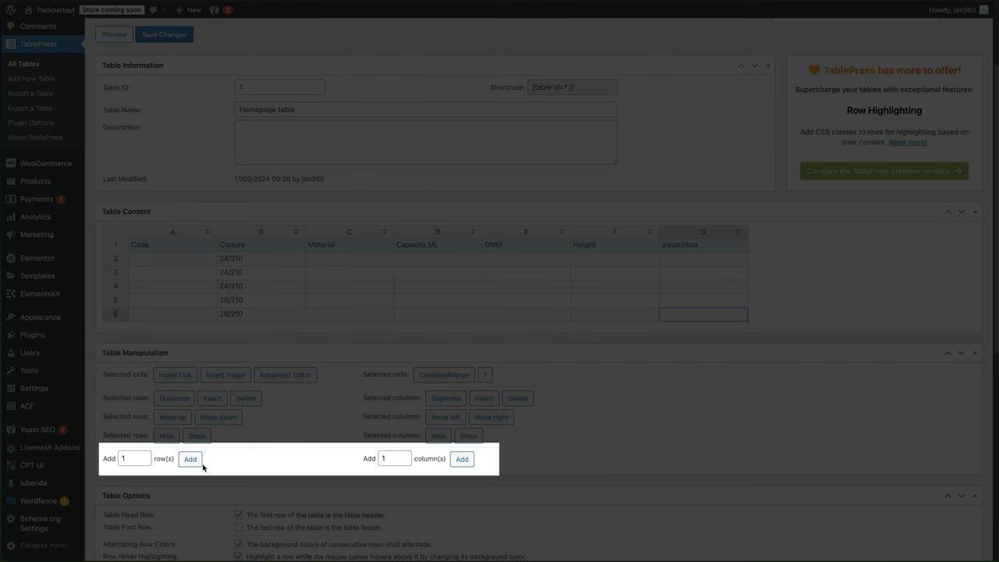
pyautogui.click(190, 459)
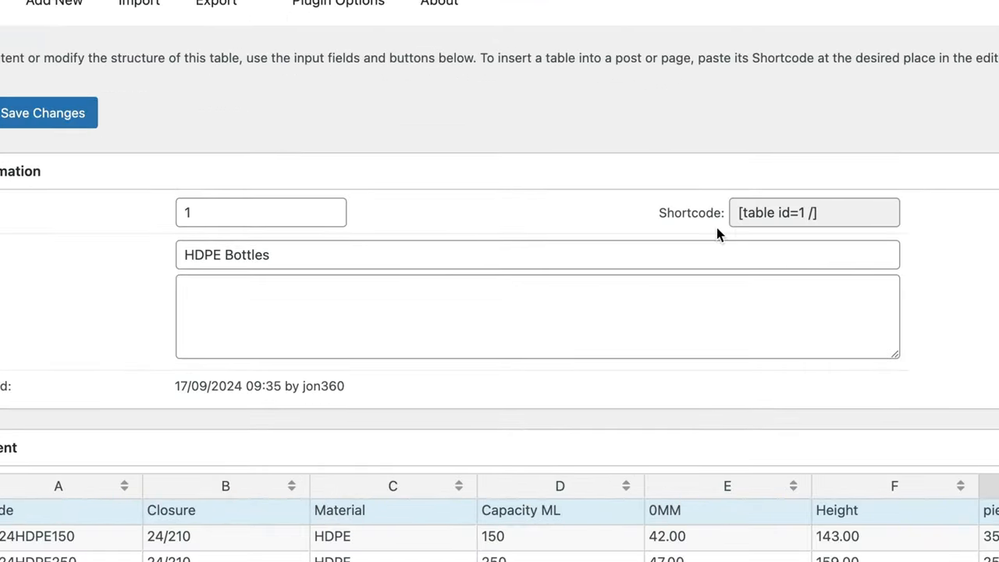
# Copy the table's shortcode [table id=1 /] to the clipboard
pyautogui.click(813, 213)
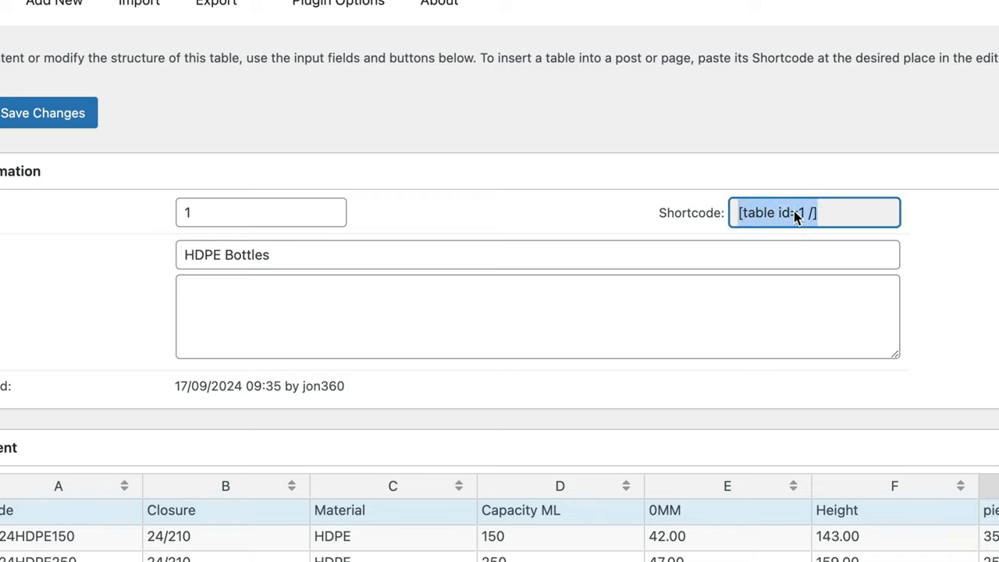
pyautogui.rightClick(796, 213)
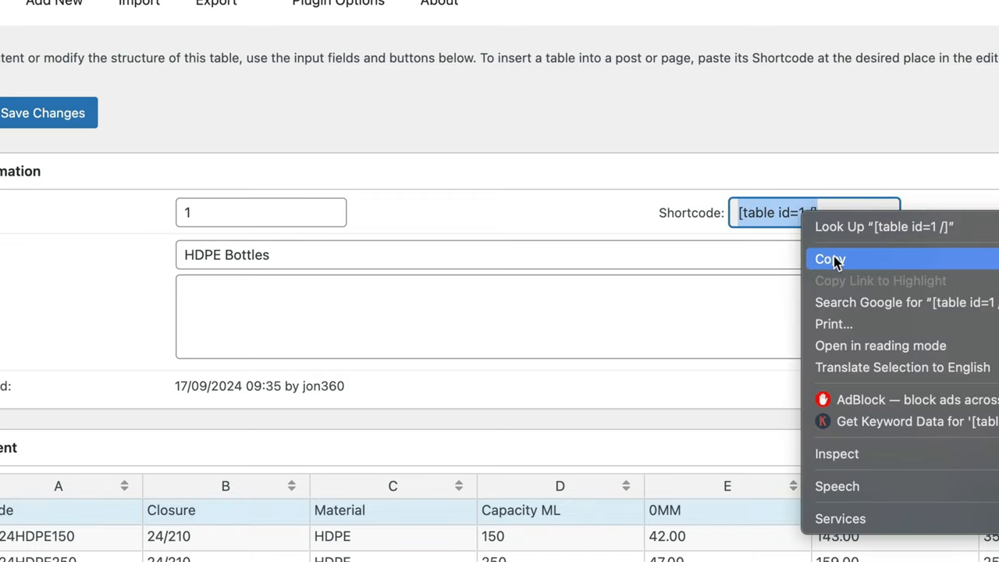
pyautogui.click(830, 259)
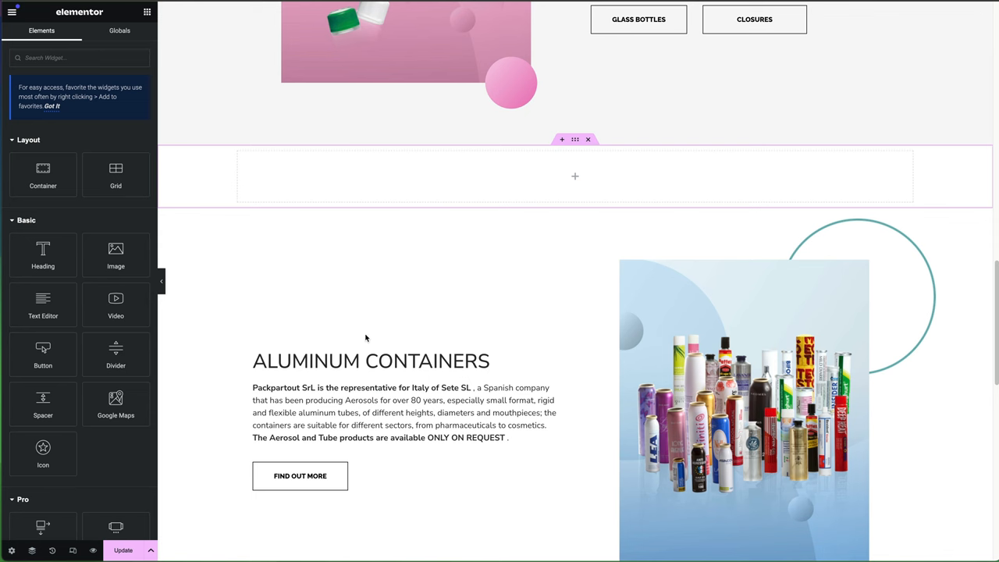
pyautogui.moveTo(445, 175)
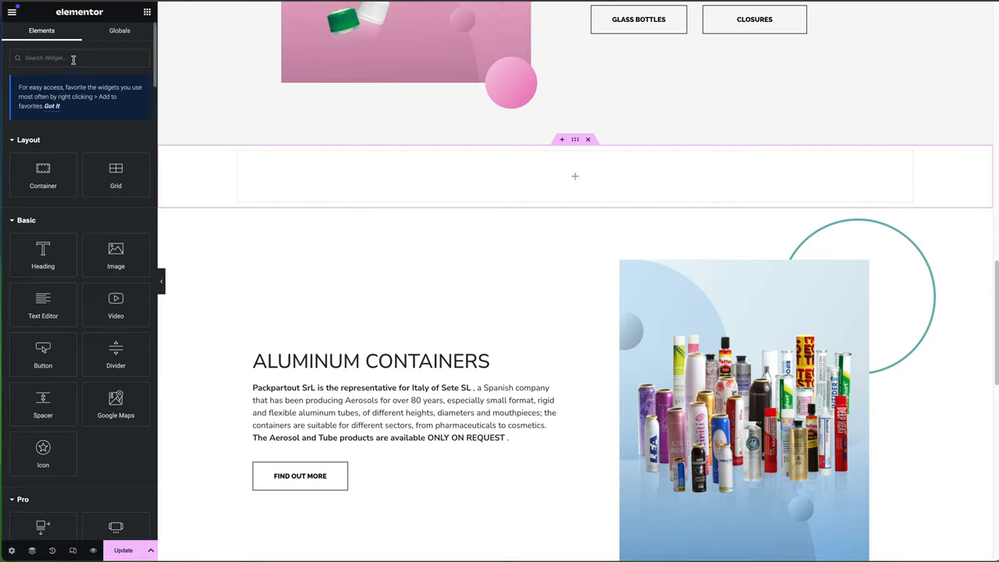
# Search the Elementor widgets panel for the Shortcode widget
pyautogui.write('shoi')
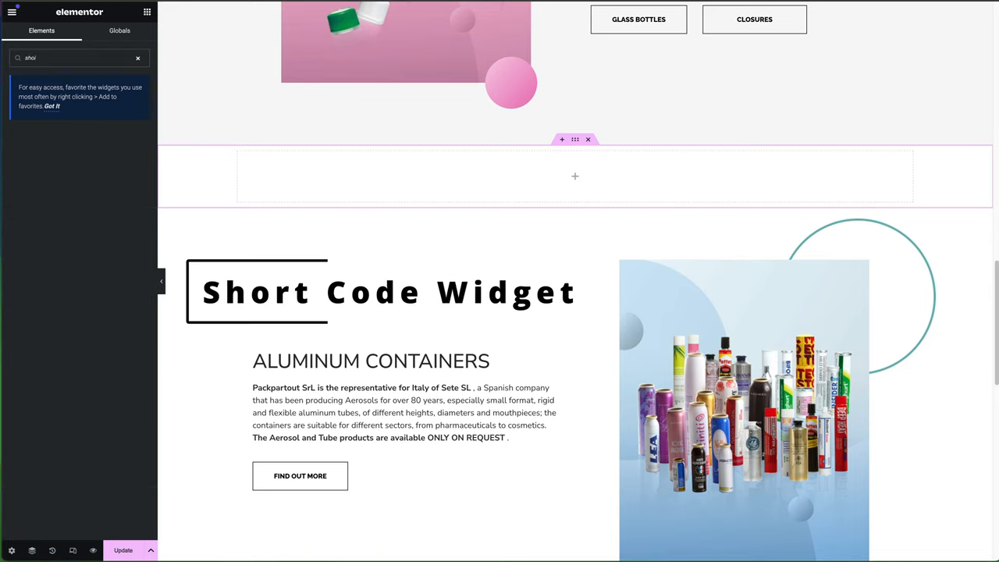
pyautogui.write('shor')
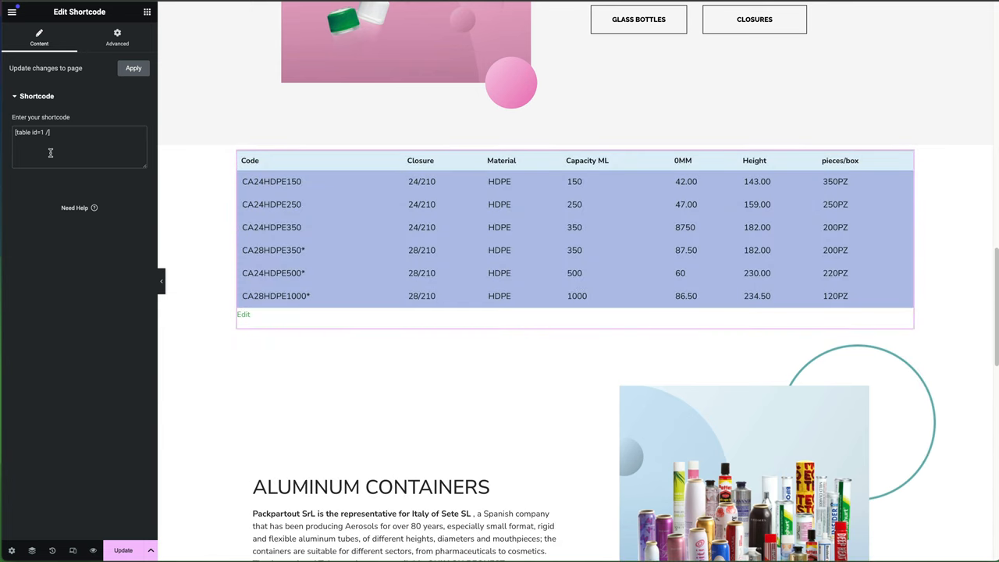
pyautogui.moveTo(63, 415)
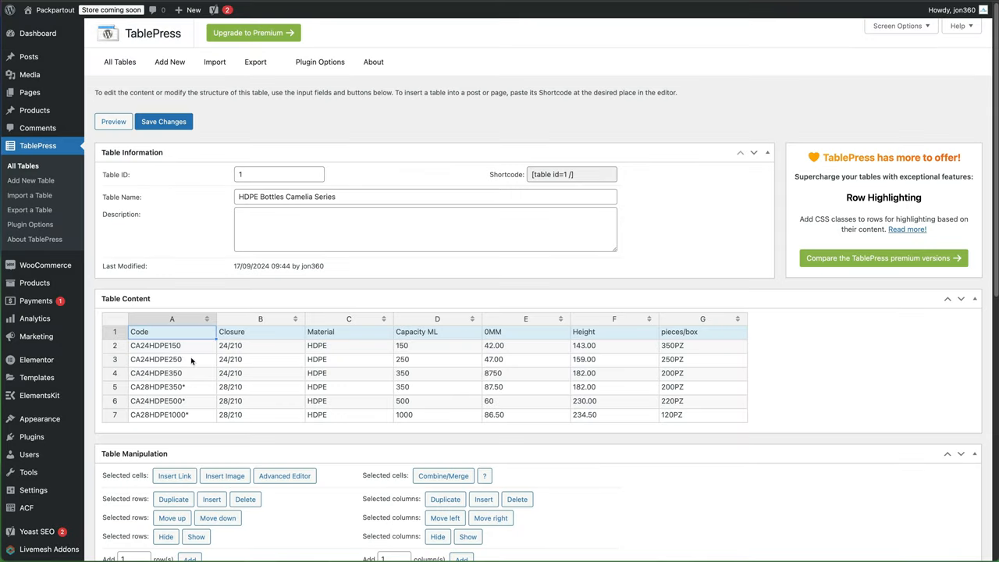
pyautogui.moveTo(554, 415)
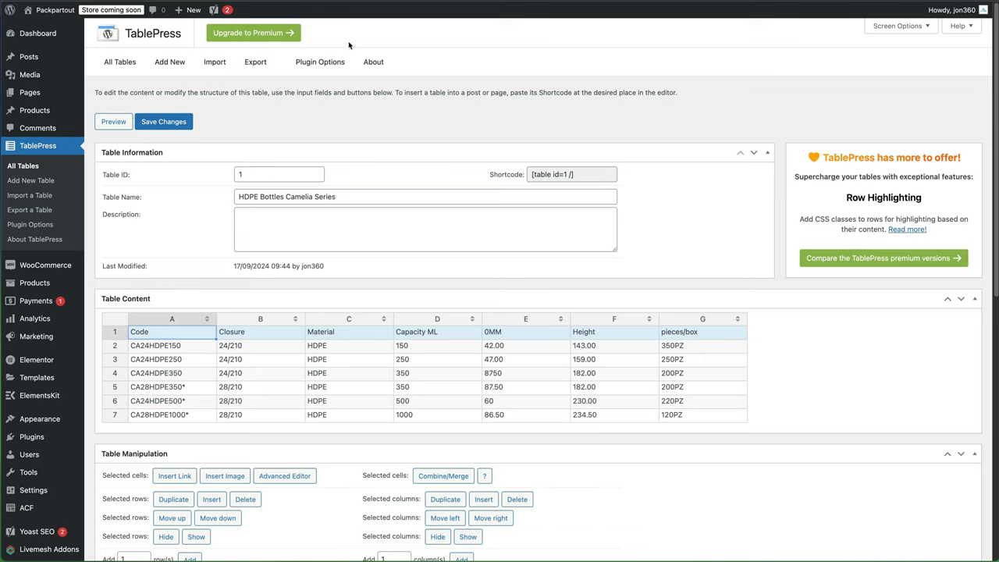
pyautogui.moveTo(339, 327)
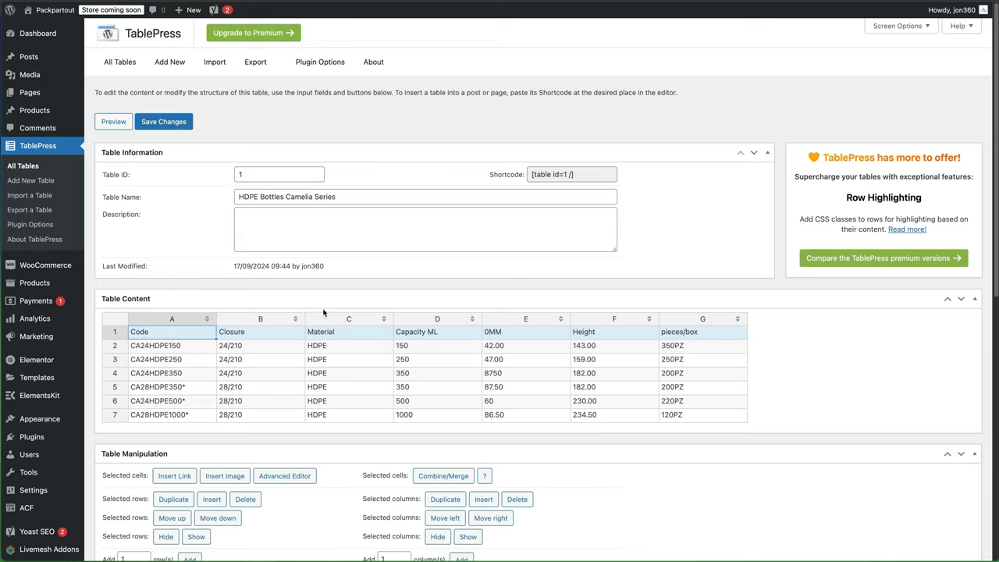
pyautogui.moveTo(643, 203)
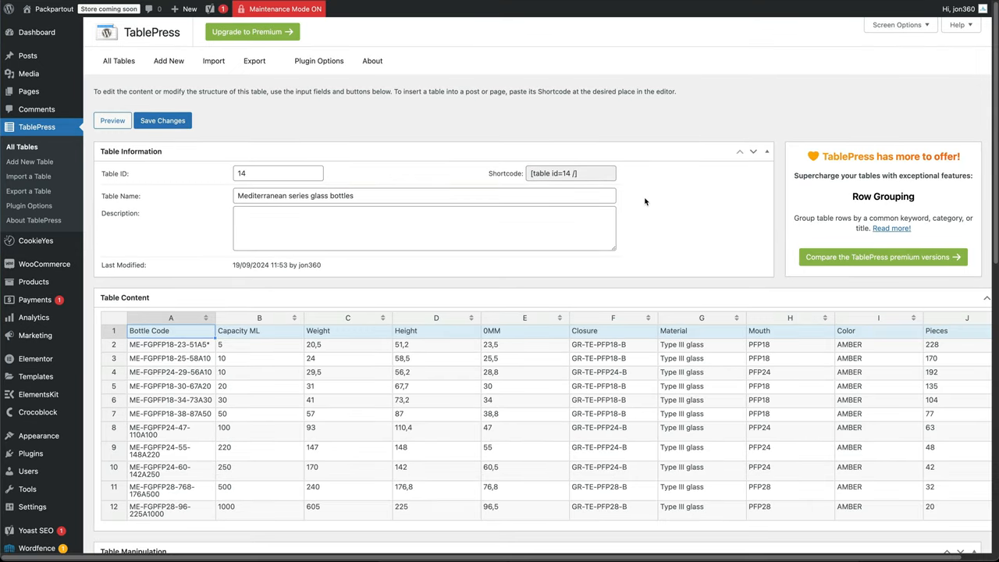
# Scroll down to the Table Features for Site Visitors options
pyautogui.scroll(-3)
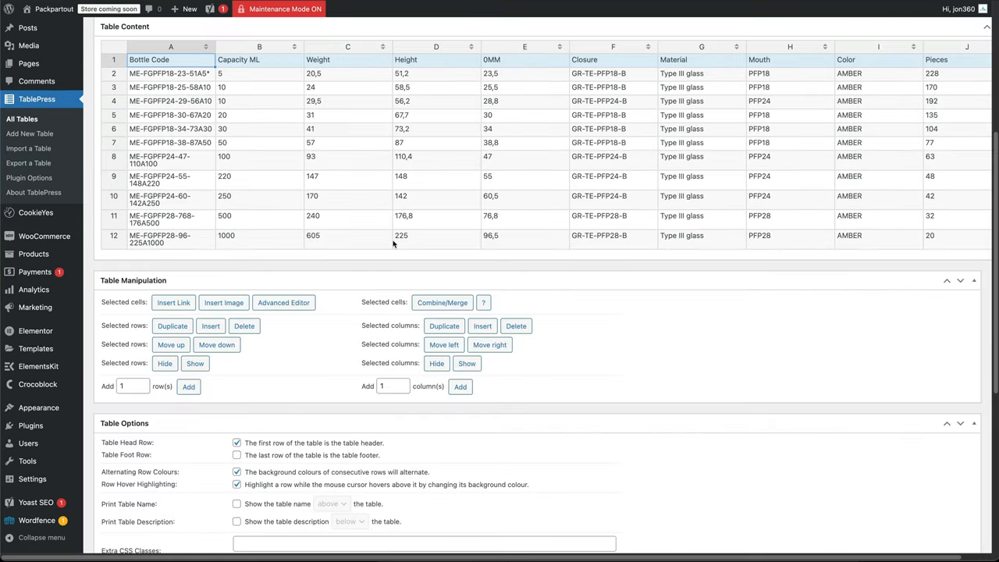
pyautogui.scroll(-3)
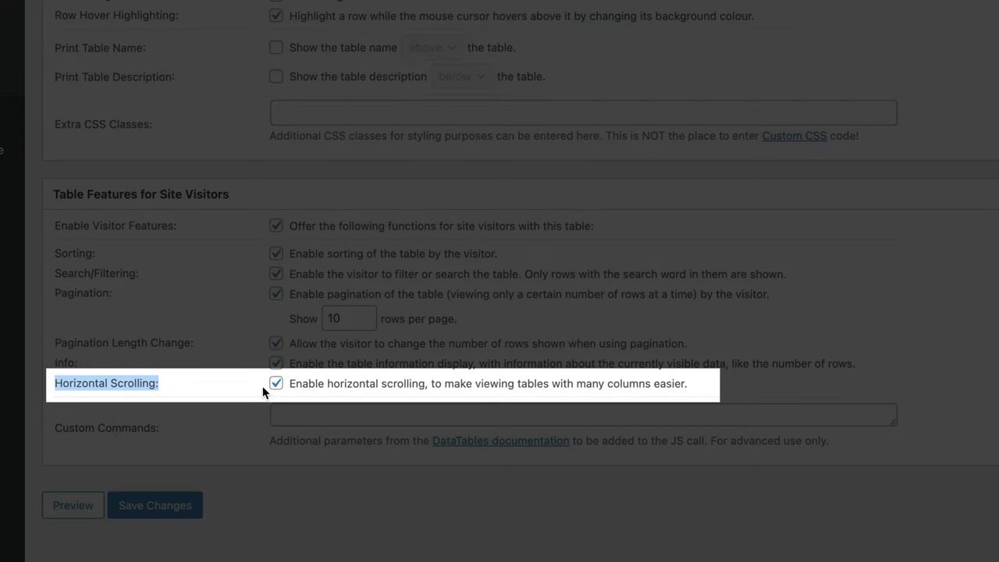
pyautogui.moveTo(554, 413)
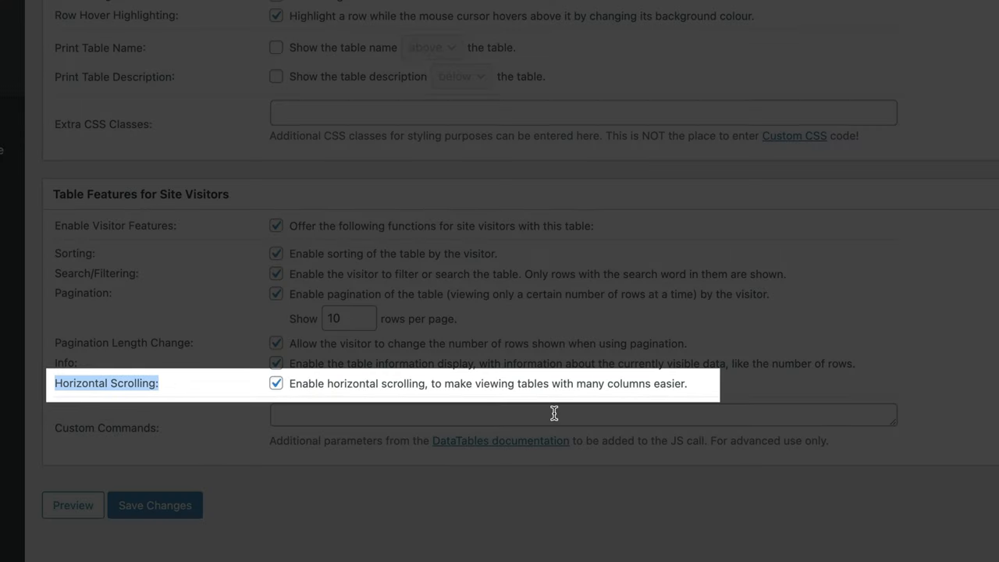